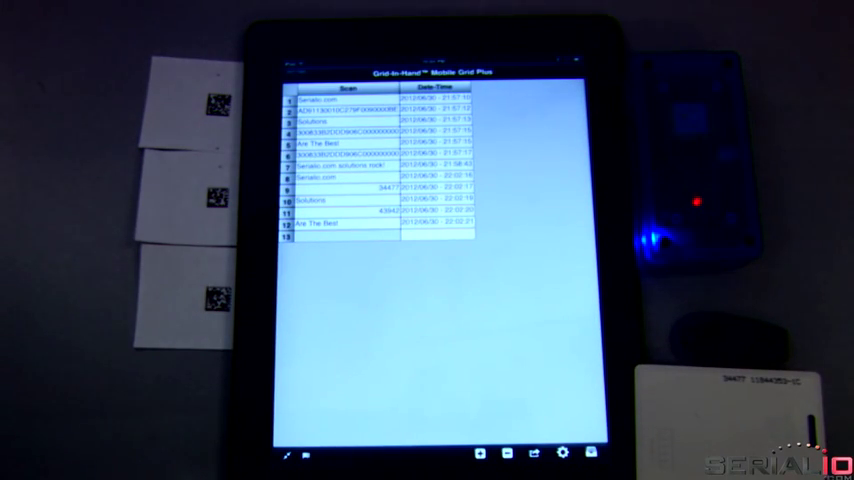
# Open the grid's action menu offering Discard, Upload, MyData Manager and MGAP Manager.
pyautogui.click(535, 456)
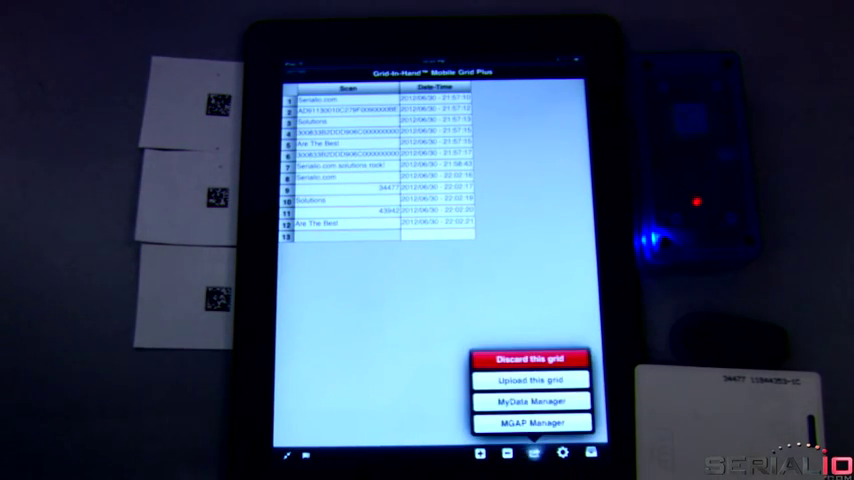